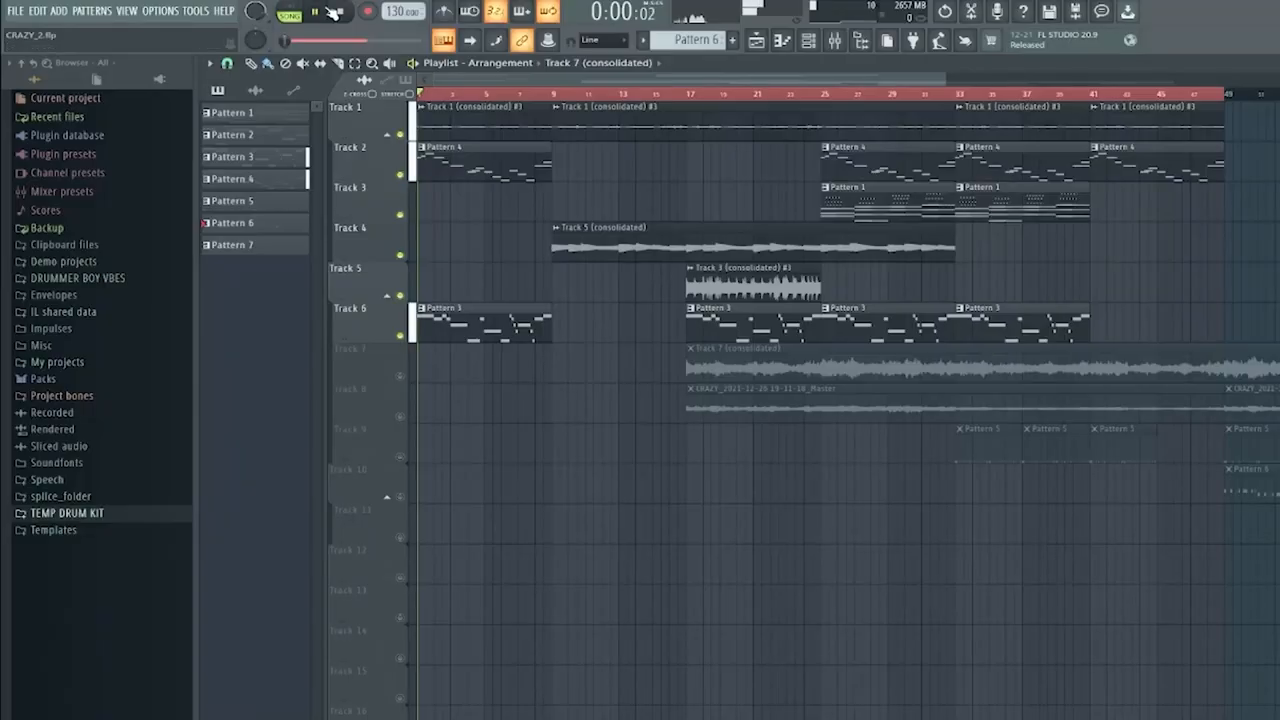
# Close the Analog Lab V plugin and bring up the Analog Lab V #5 mixer insert.
pyautogui.click(312, 11)
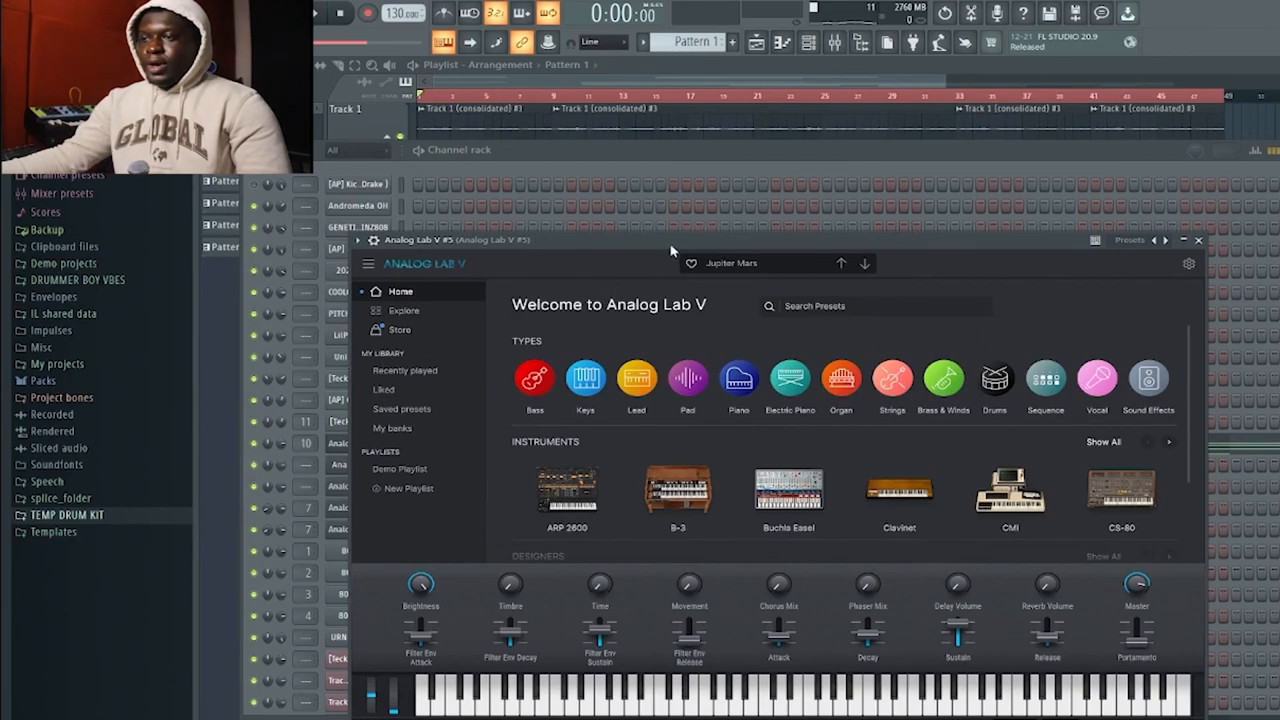
pyautogui.click(401, 428)
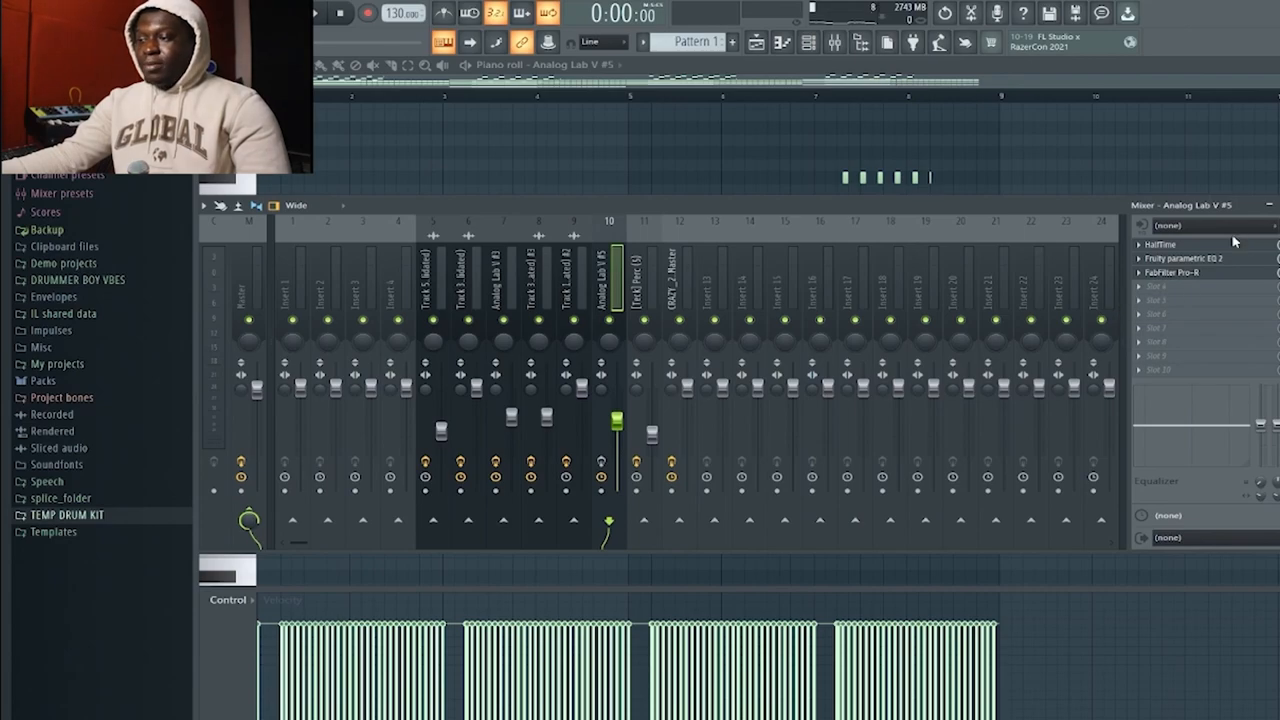
# Open the HalfTime slot, then the Parametric EQ slot, on the Analog Lab V #5 track.
pyautogui.click(1160, 245)
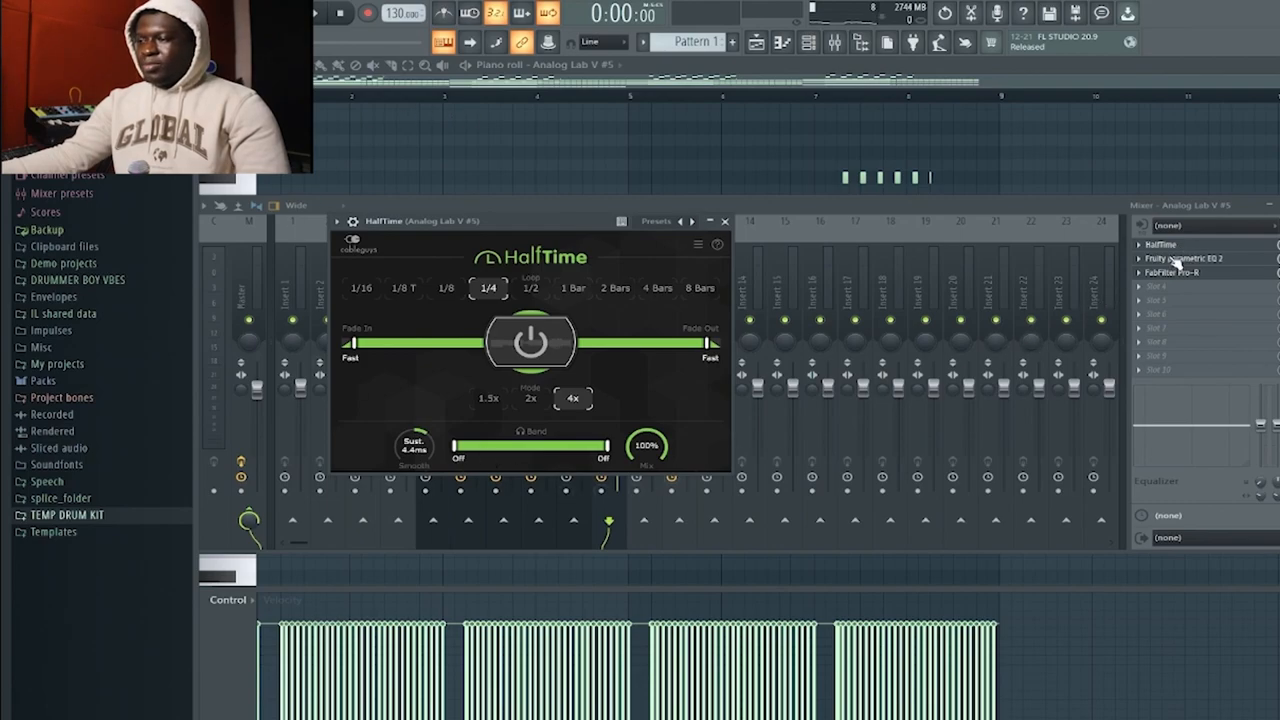
pyautogui.click(1184, 258)
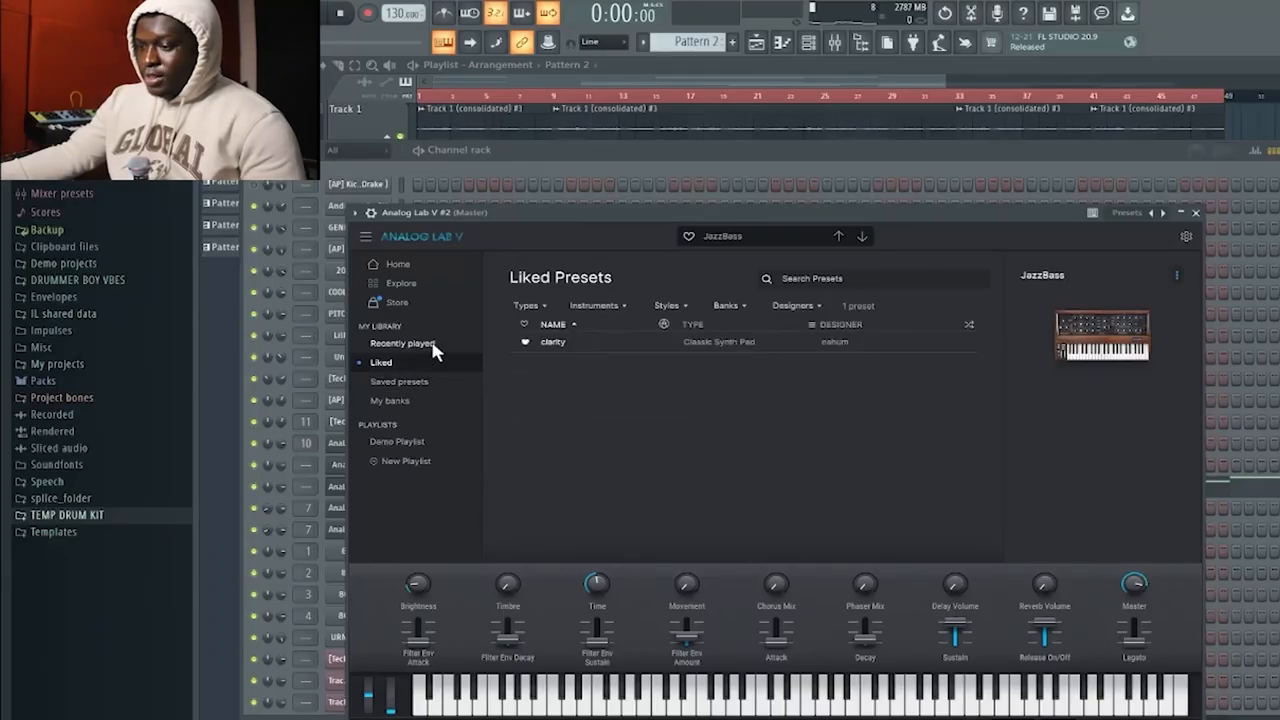
# Show the Recently Played preset list in Analog Lab V #2, with JazzBass loaded.
pyautogui.click(403, 343)
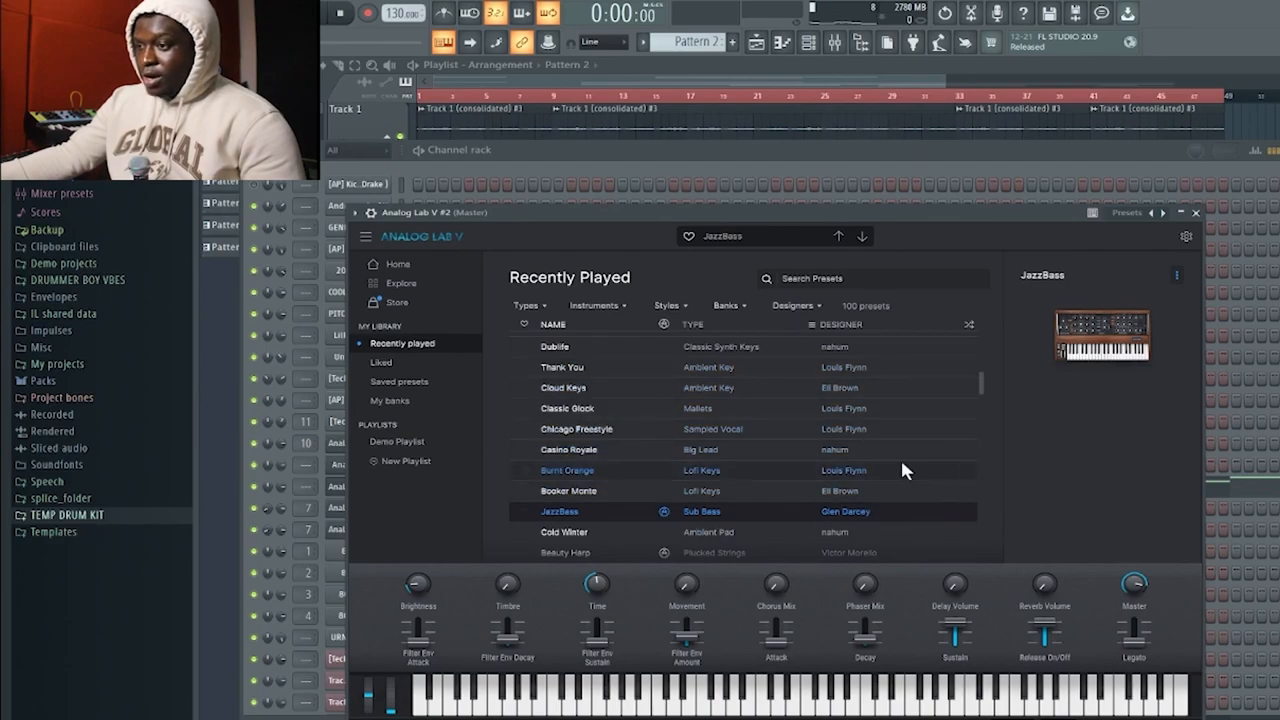
pyautogui.moveTo(920, 383)
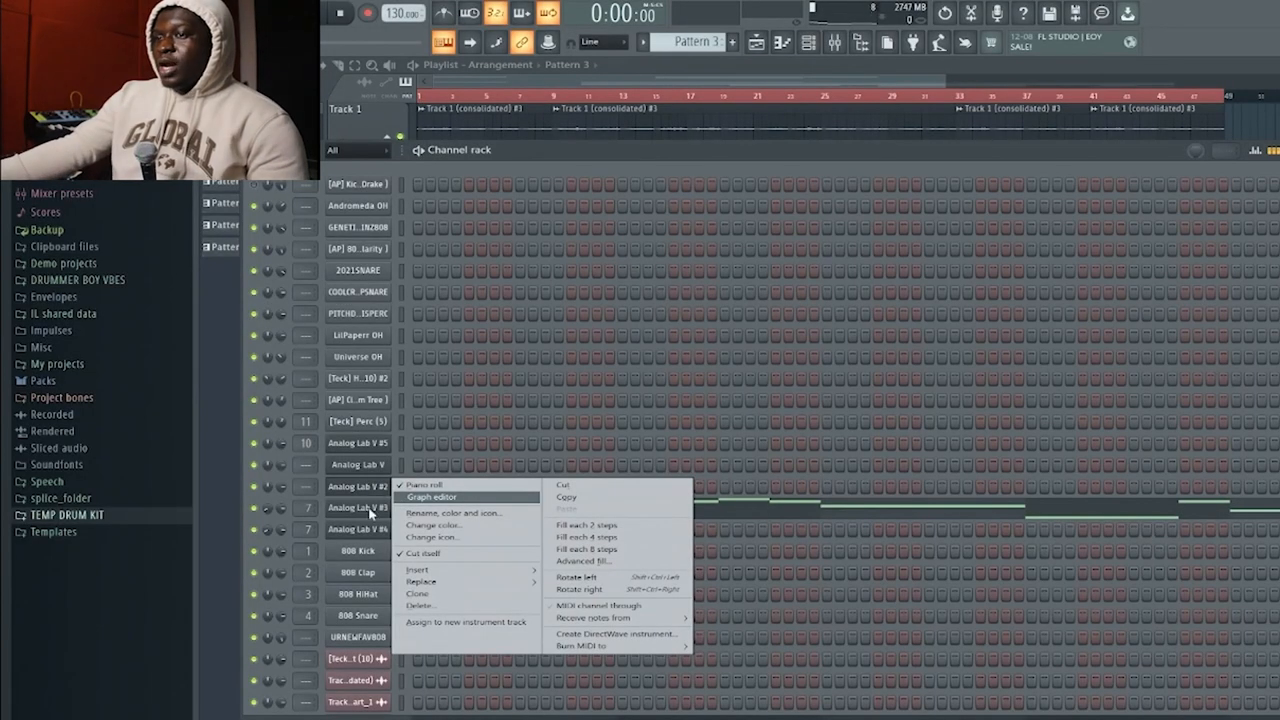
# View the Analog Lab V #3 melody in the piano roll, then play the #4 melody.
pyautogui.click(420, 485)
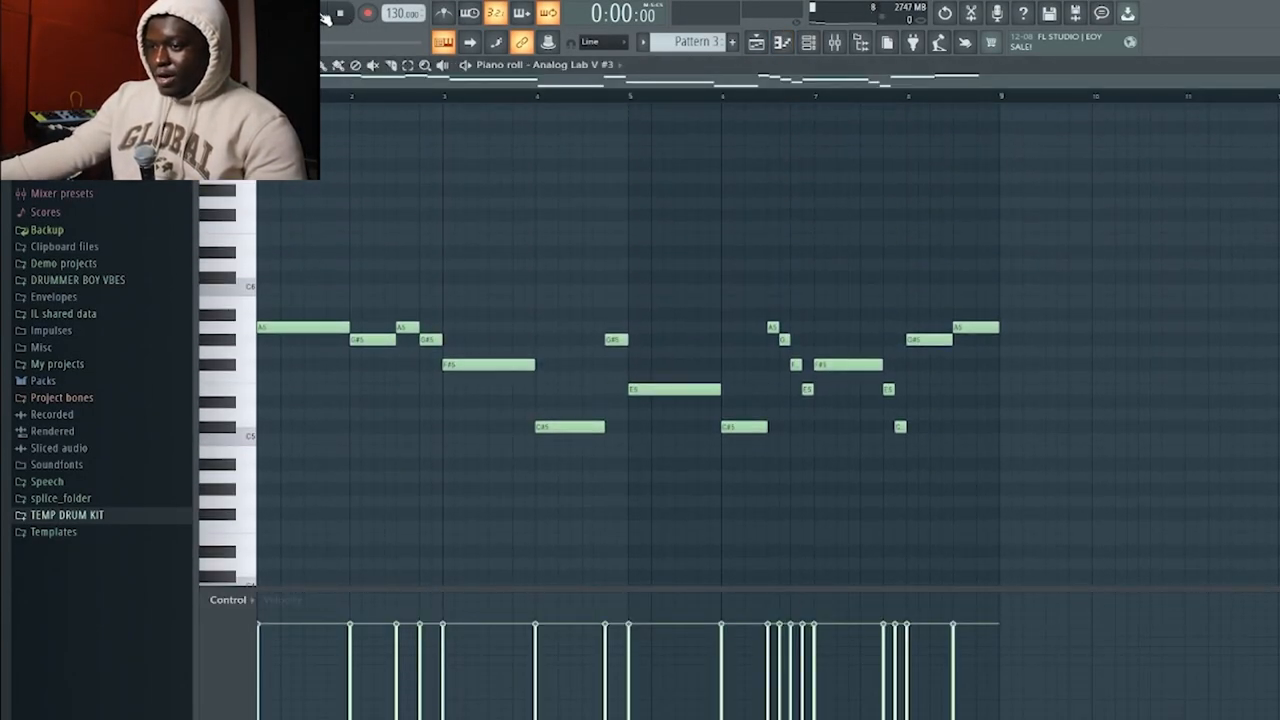
pyautogui.click(338, 13)
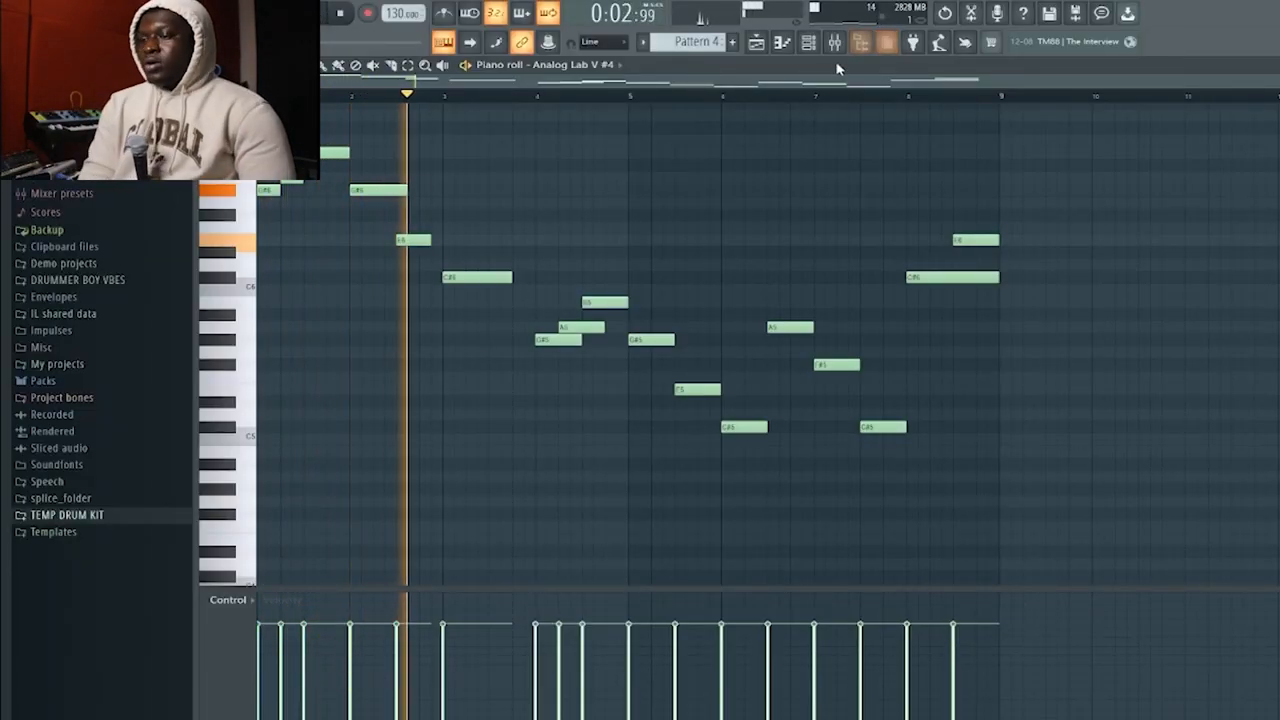
# View Fruity Parametric EQ 2 on the Analog Lab V #3 mixer track, then return to the playlist.
pyautogui.click(833, 42)
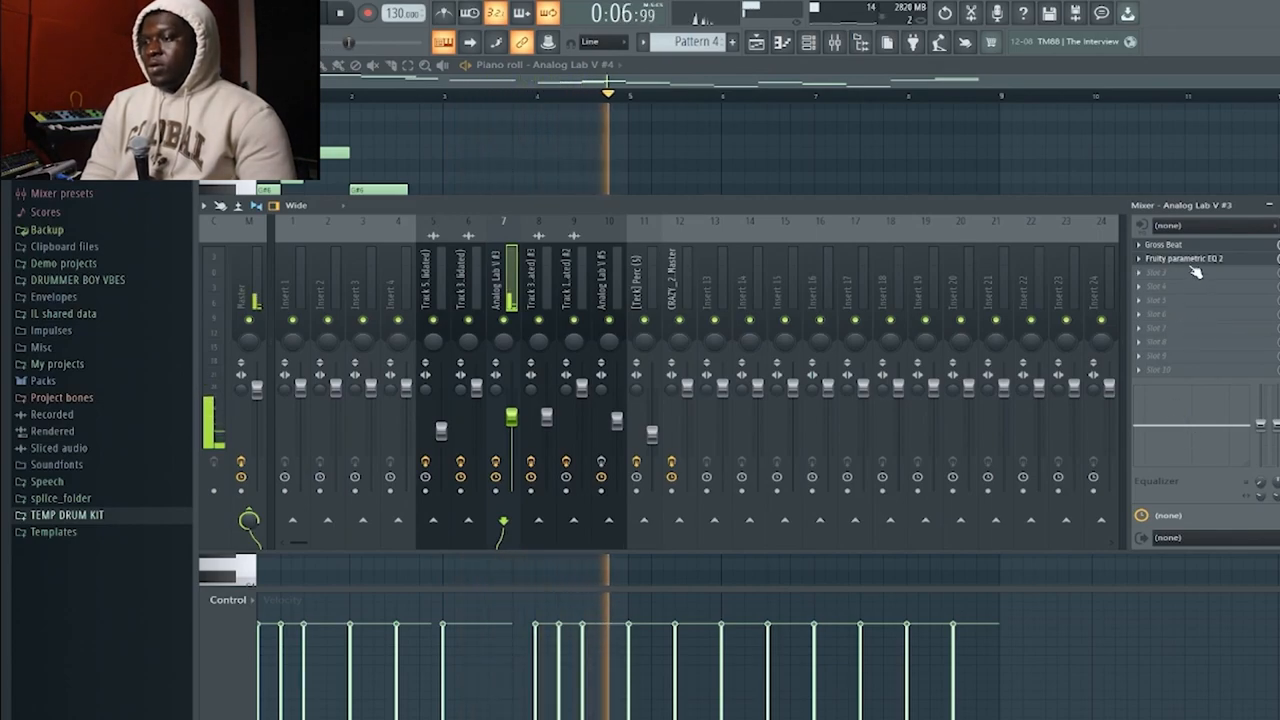
pyautogui.click(1184, 258)
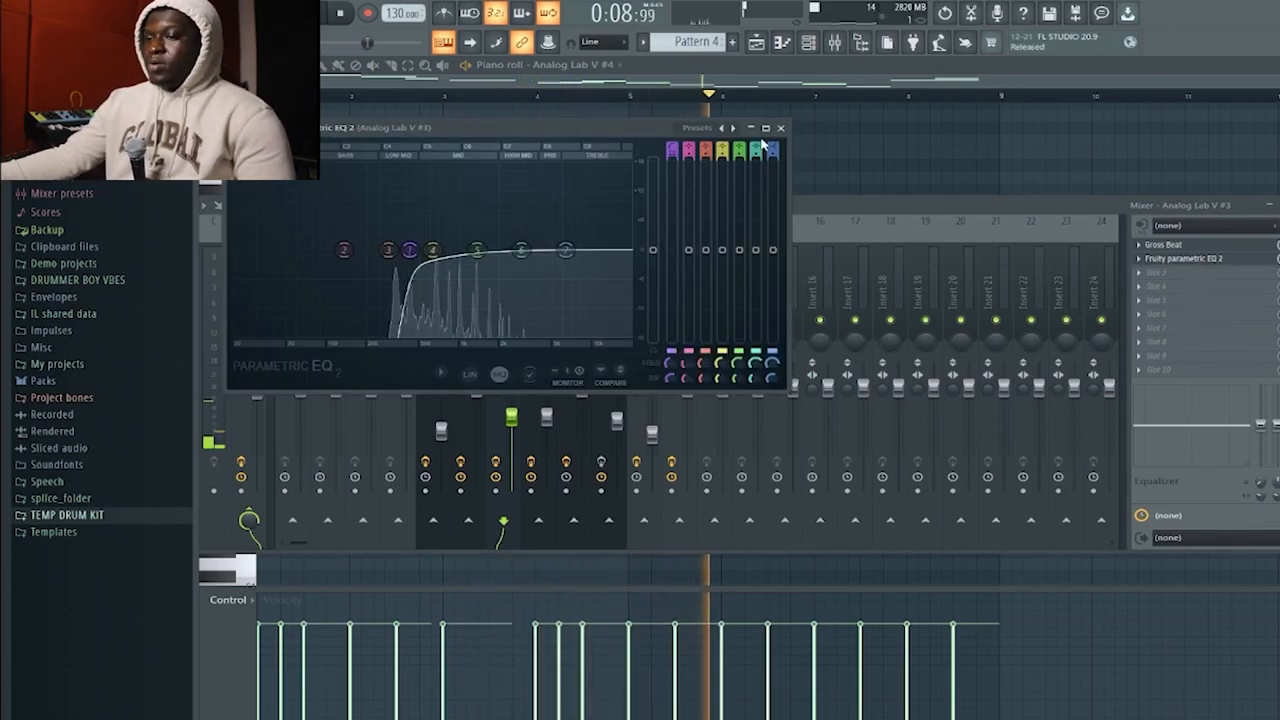
pyautogui.click(781, 127)
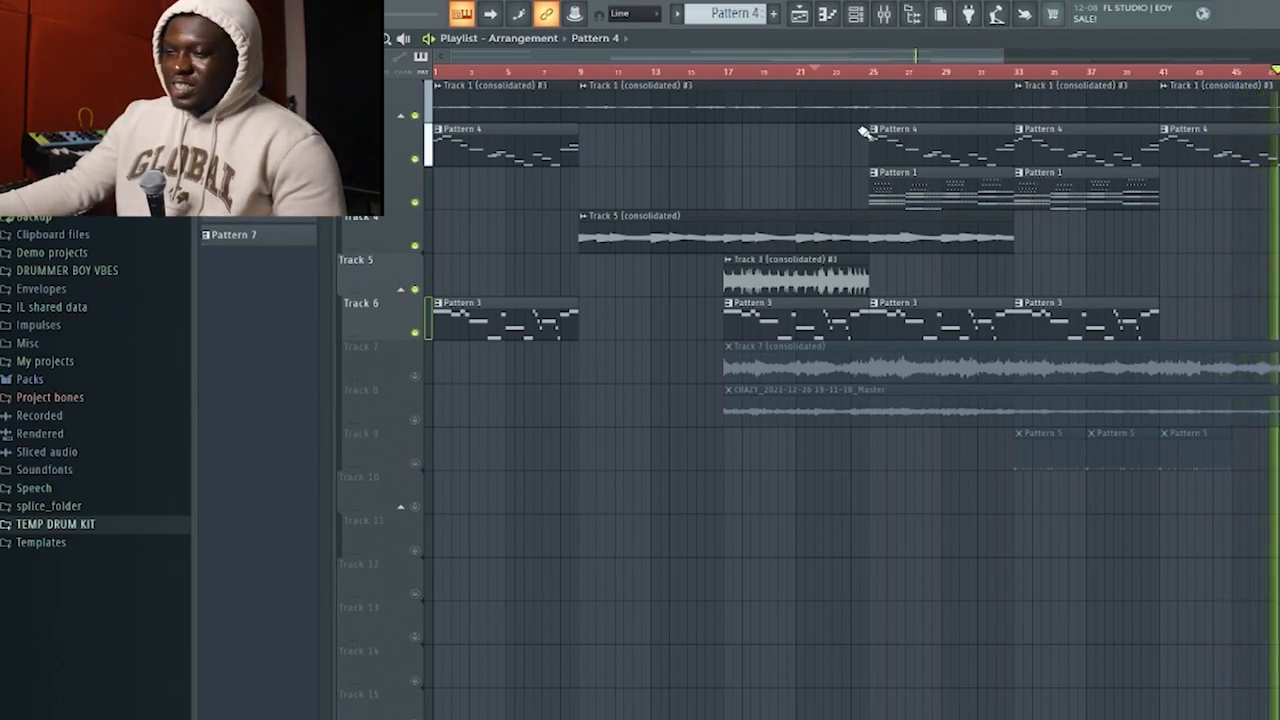
pyautogui.moveTo(958, 510)
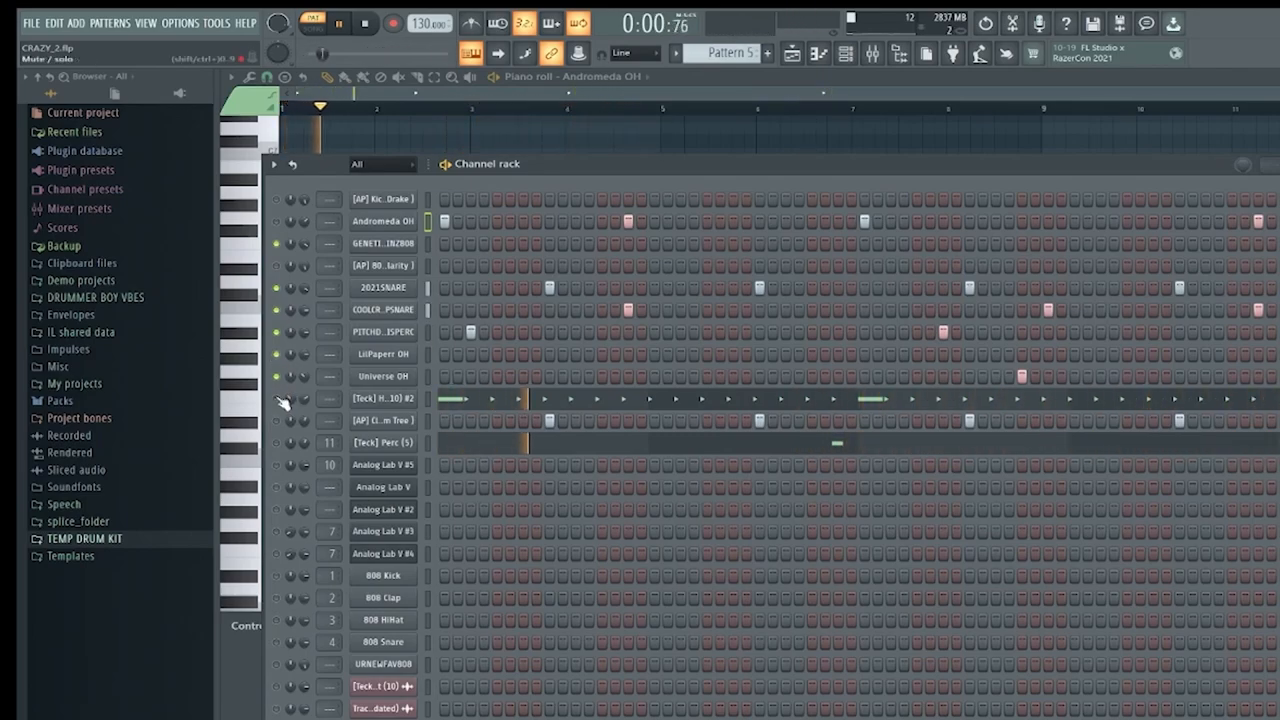
# Open the [Teck] Perc (5) Sampler settings showing its percussion waveform.
pyautogui.click(338, 23)
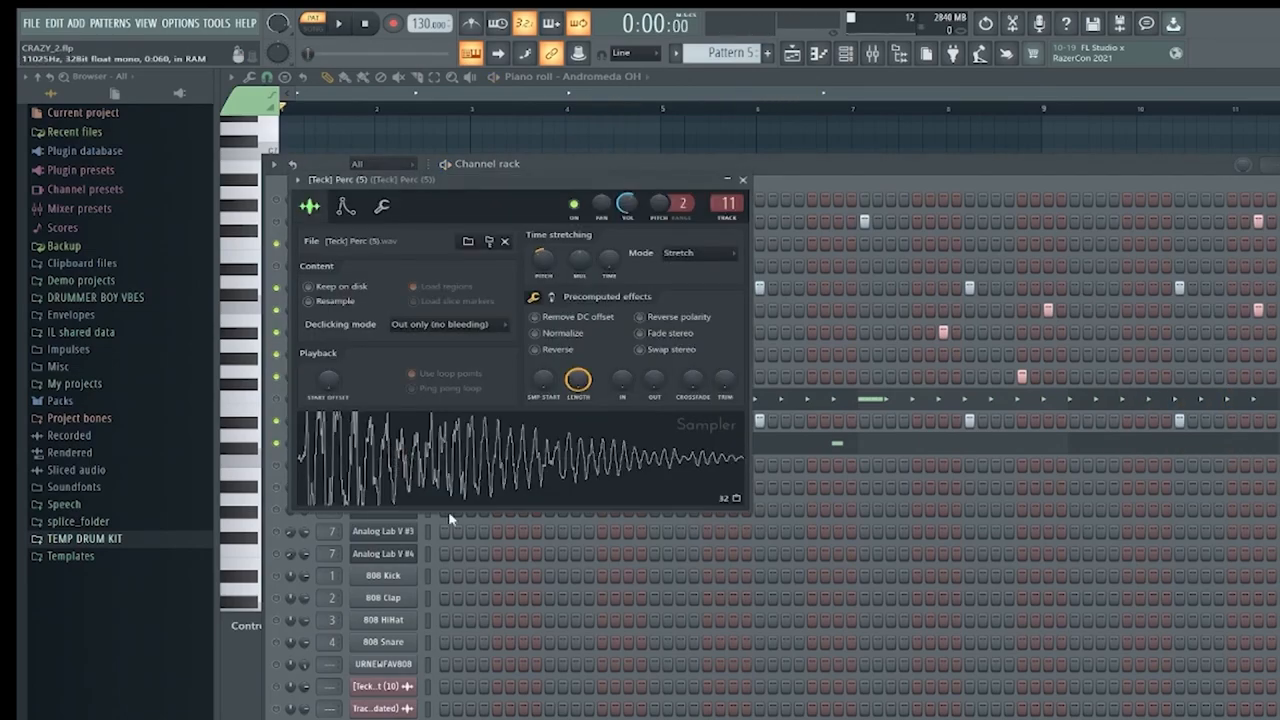
pyautogui.moveTo(872, 76)
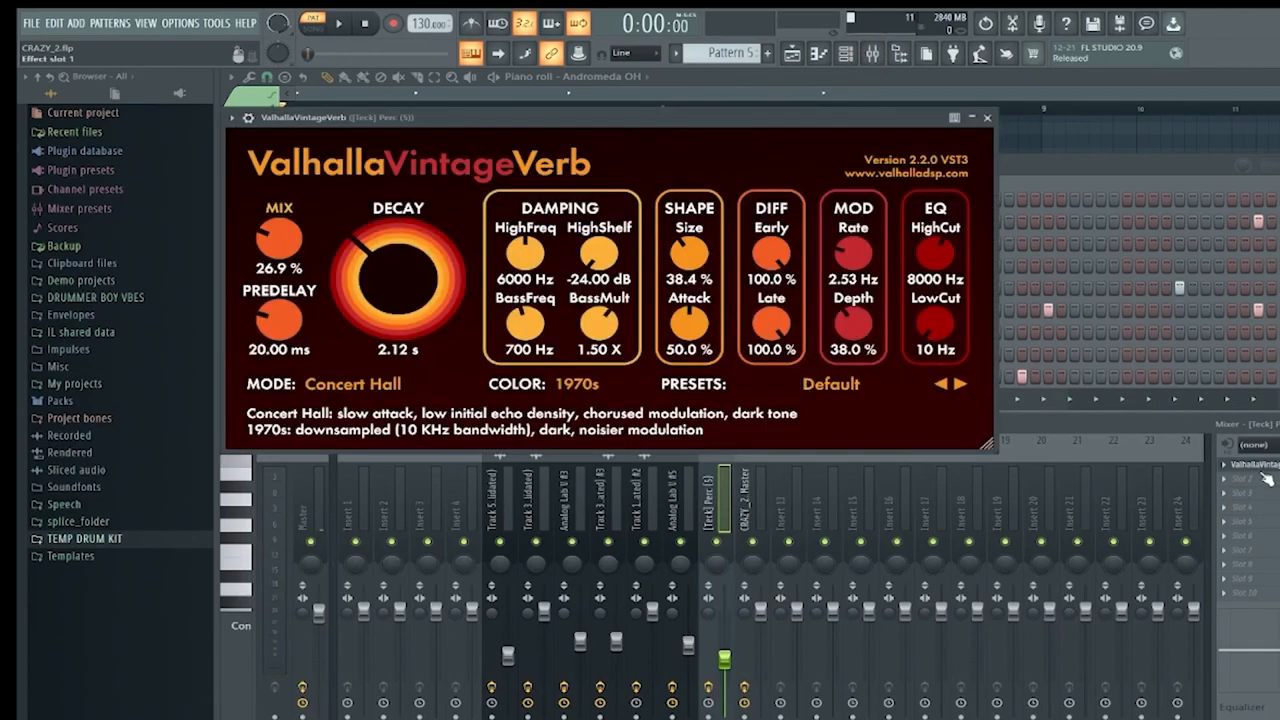
pyautogui.moveTo(280, 208)
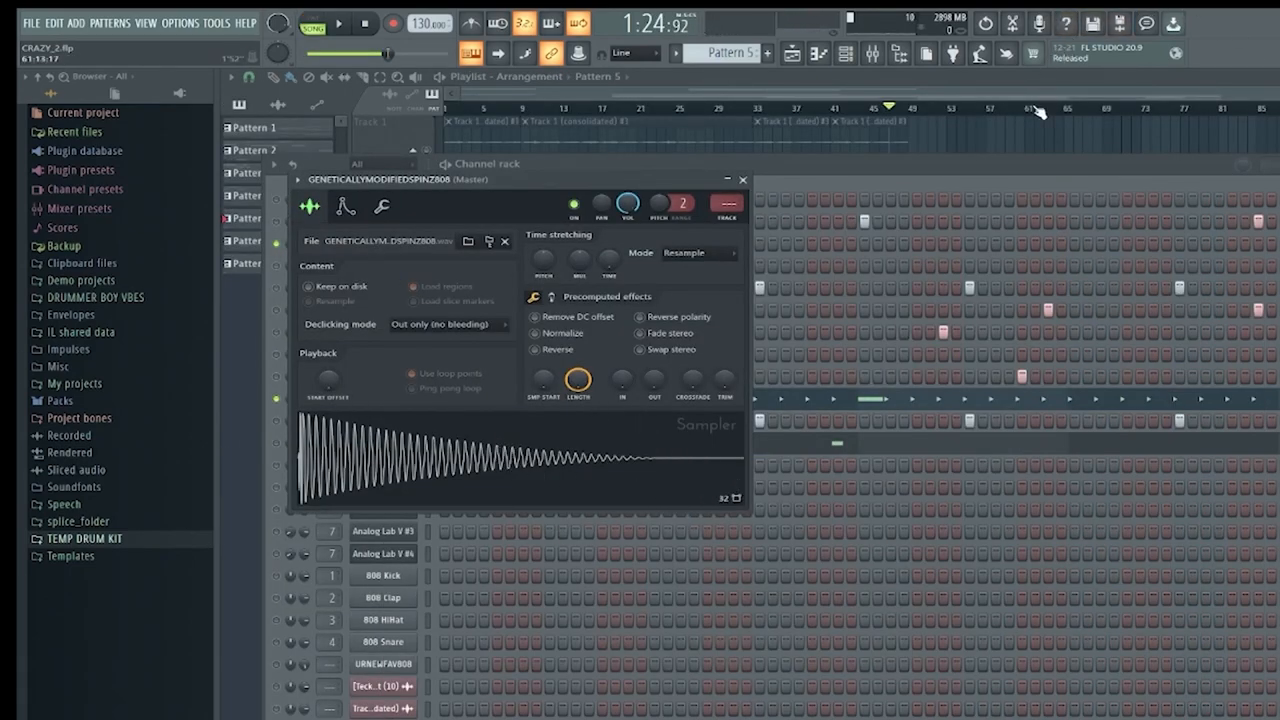
# Set playback to bar 49 where Pattern 6 enters and play the arrangement.
pyautogui.click(742, 179)
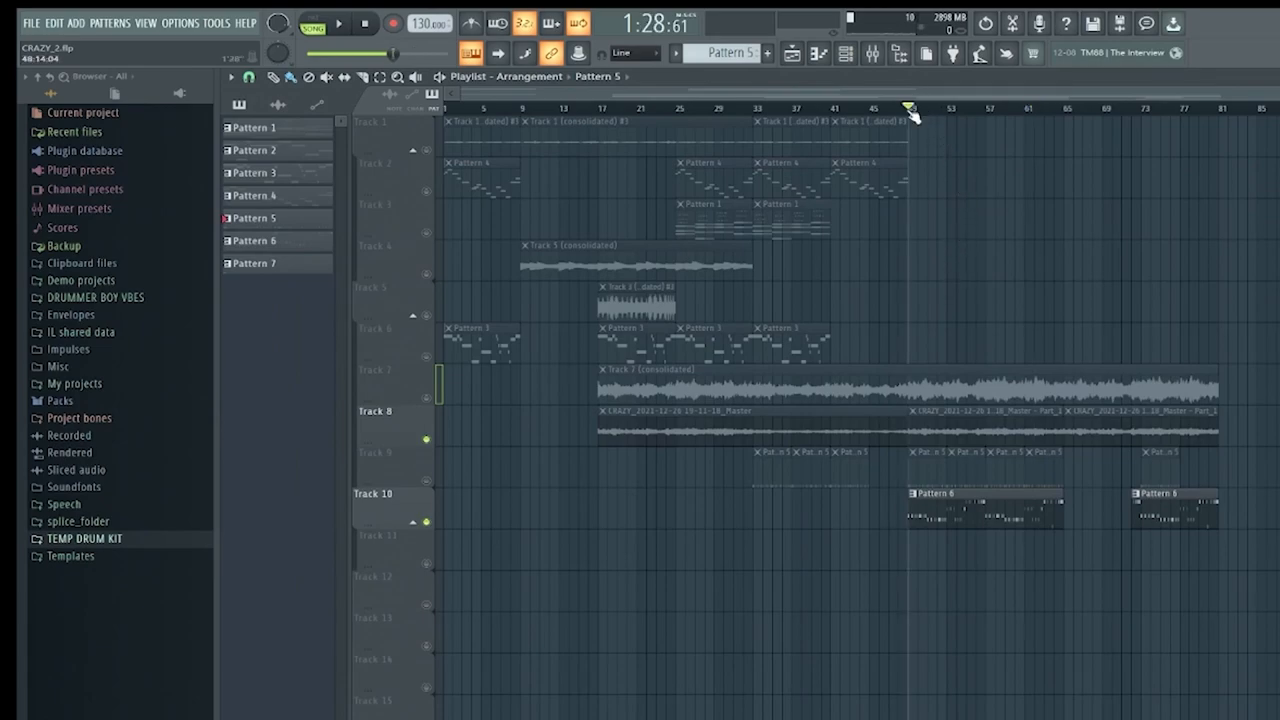
pyautogui.click(339, 23)
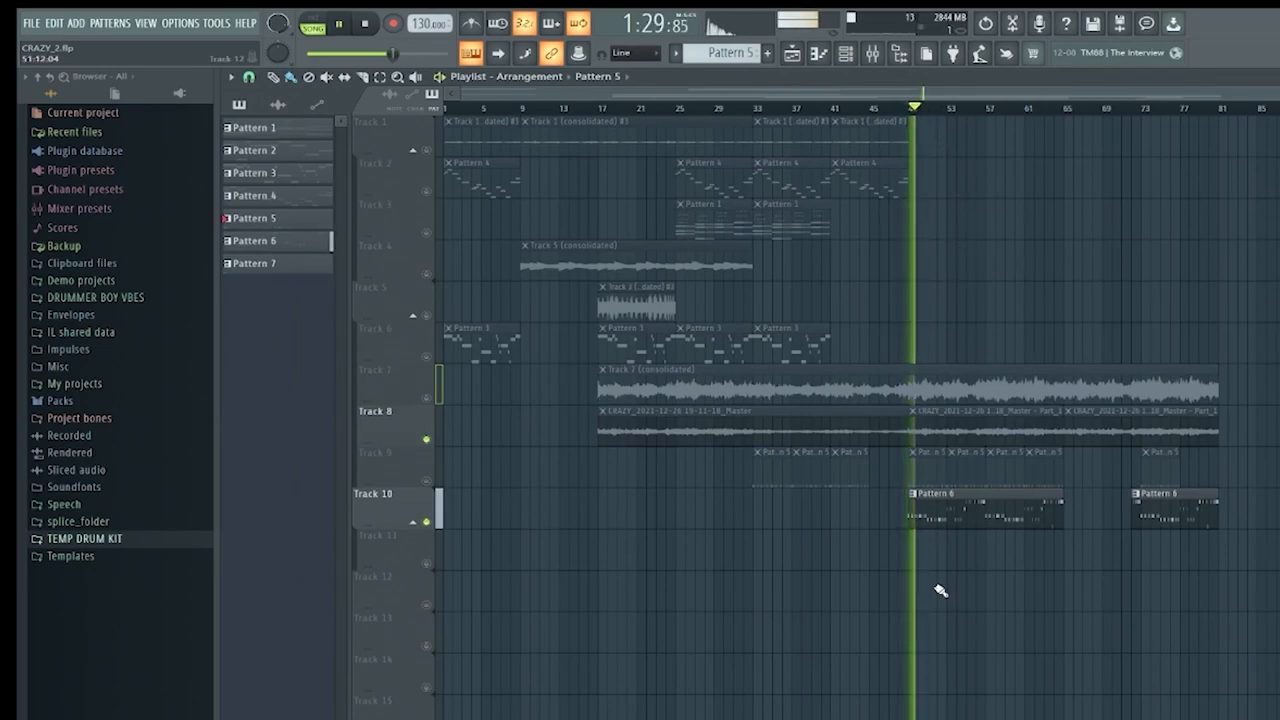